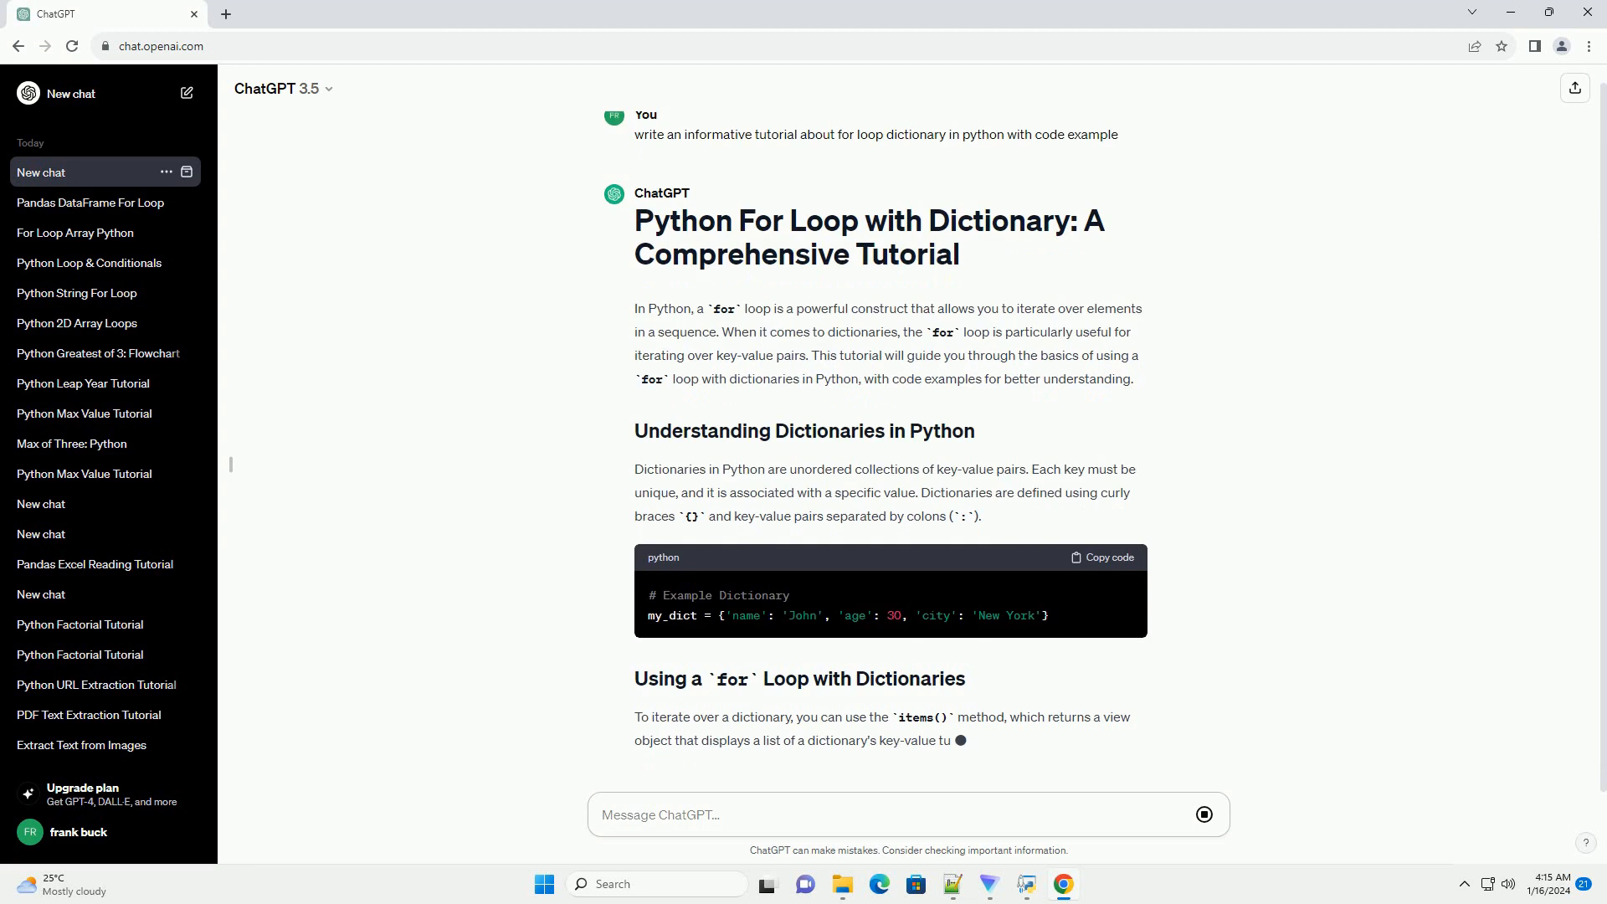
{"action": "scroll", "scroll_direction": "down", "scroll_amount": 3}
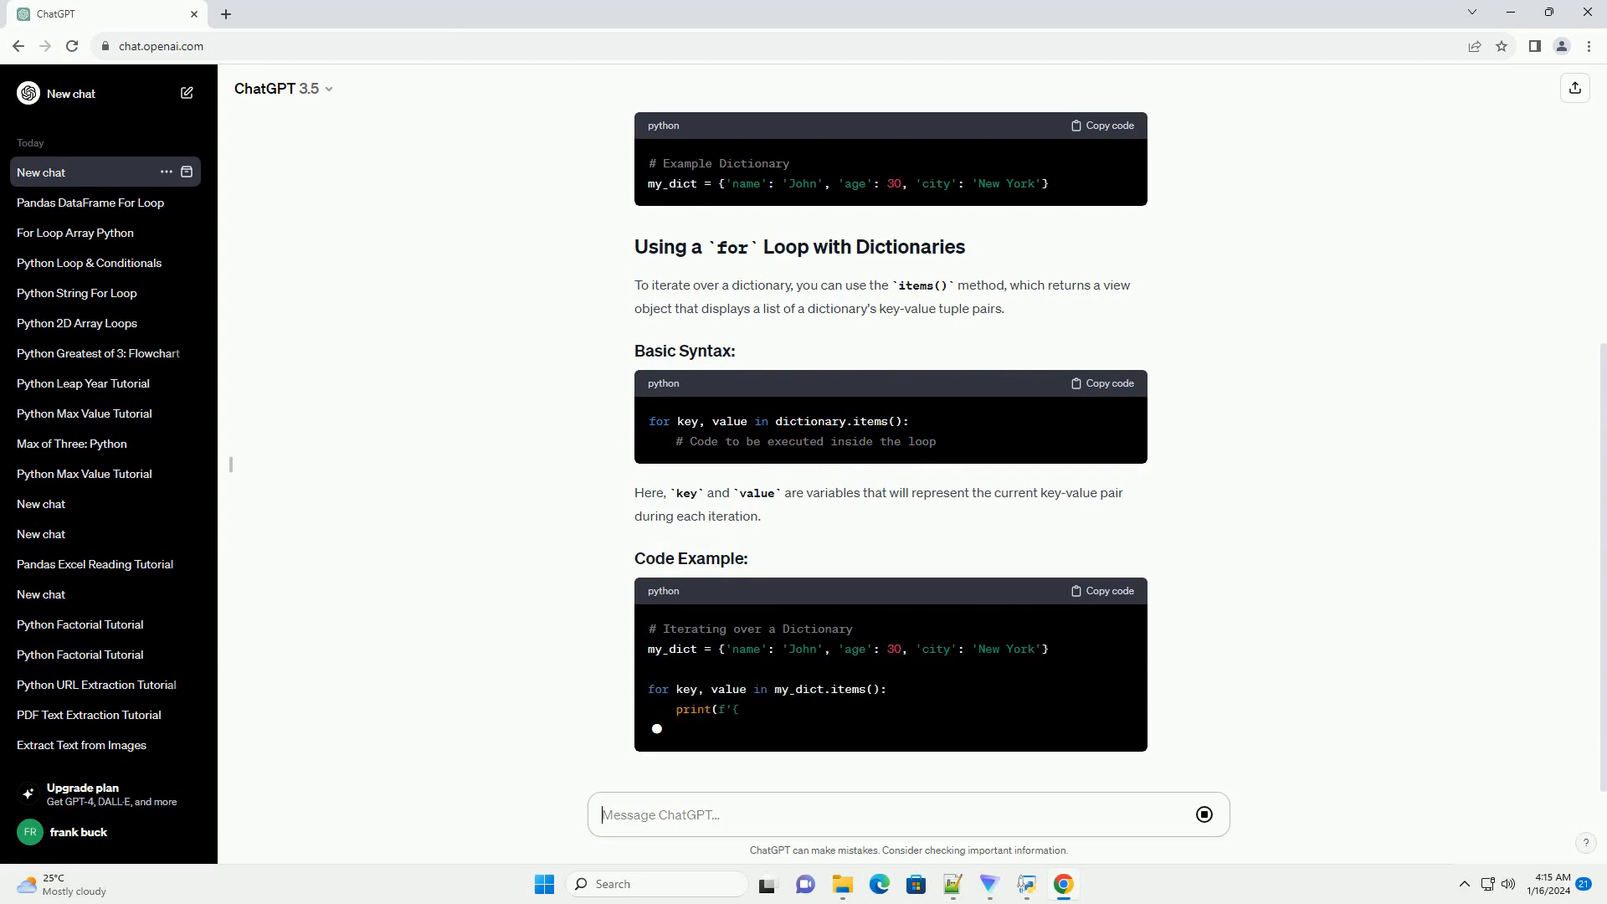
{"action": "scroll", "scroll_direction": "down", "scroll_amount": 3}
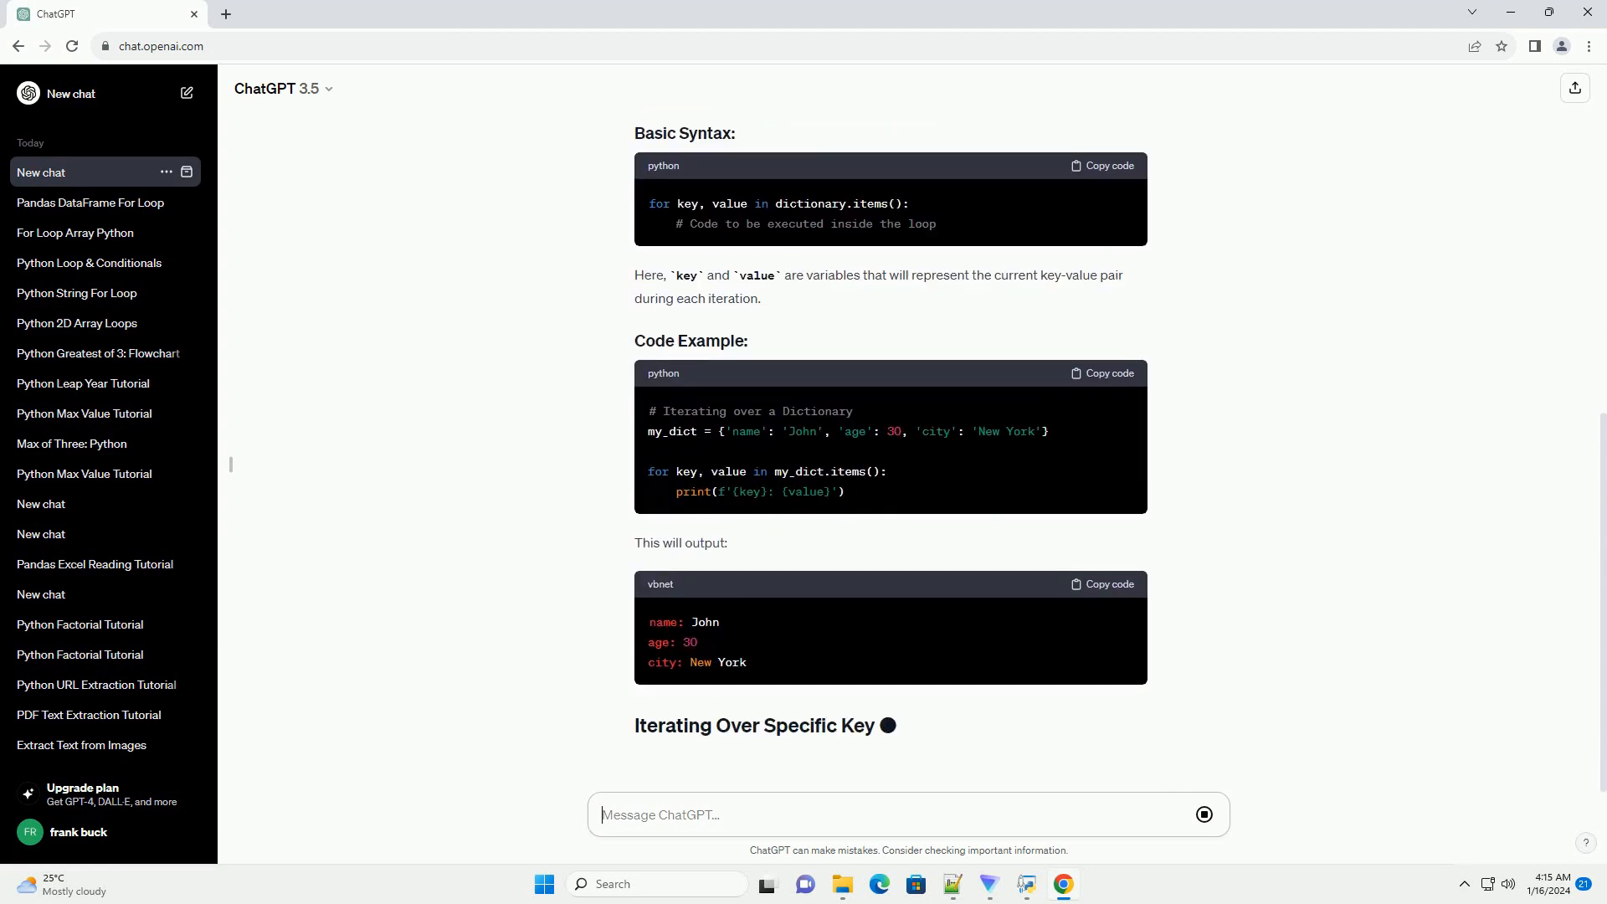
{"action": "scroll", "scroll_direction": "down", "scroll_amount": 3}
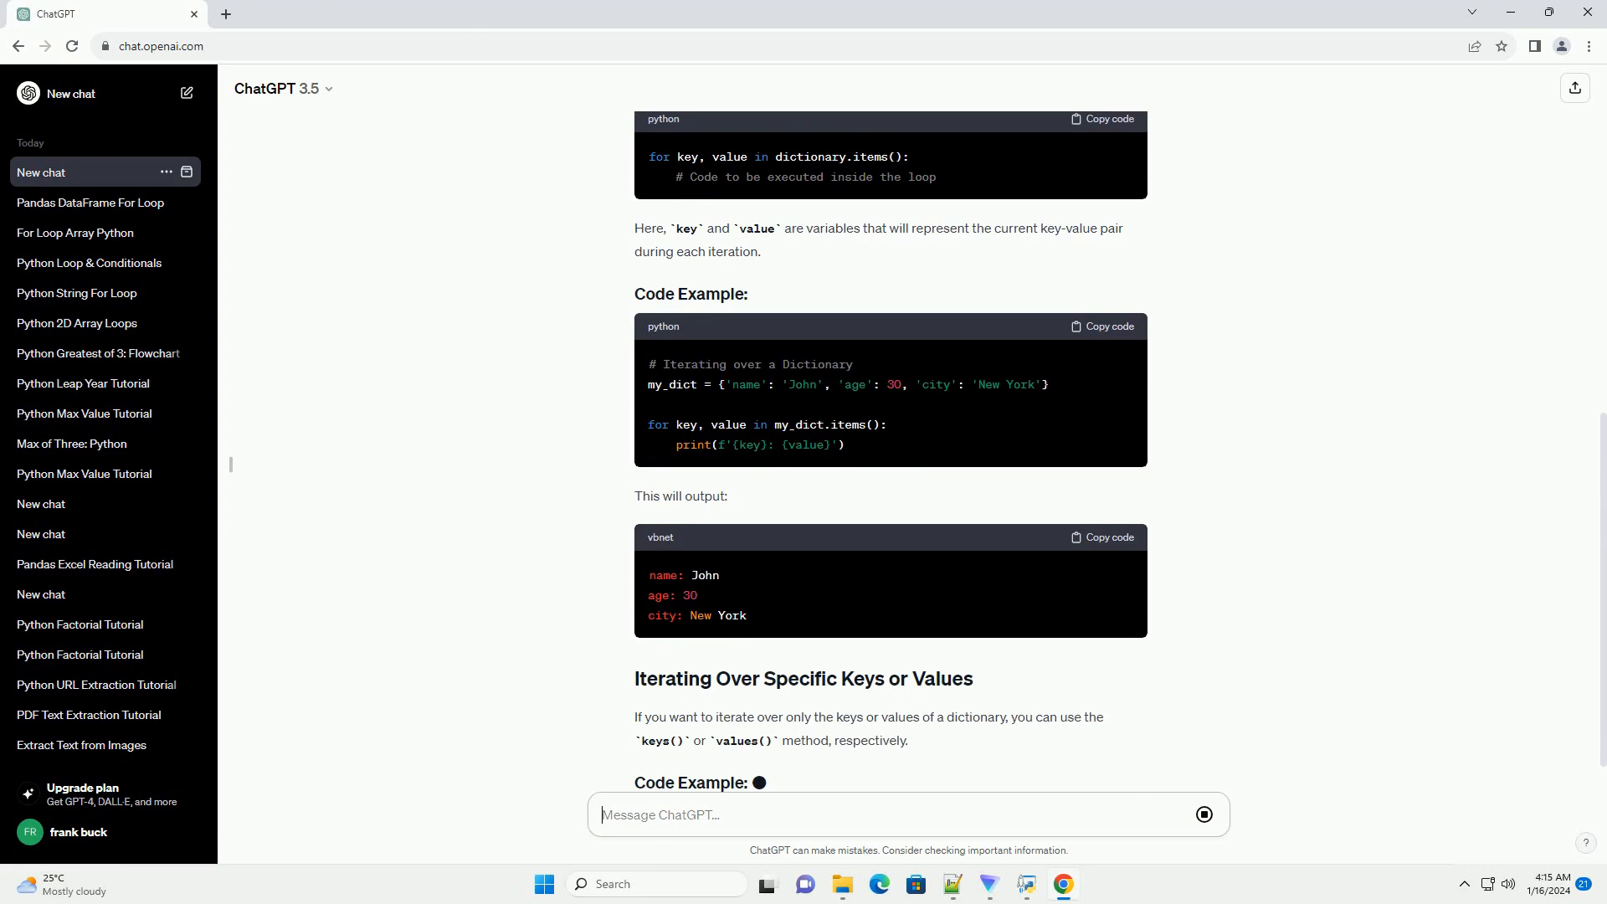
{"action": "scroll", "scroll_direction": "down", "scroll_amount": 3}
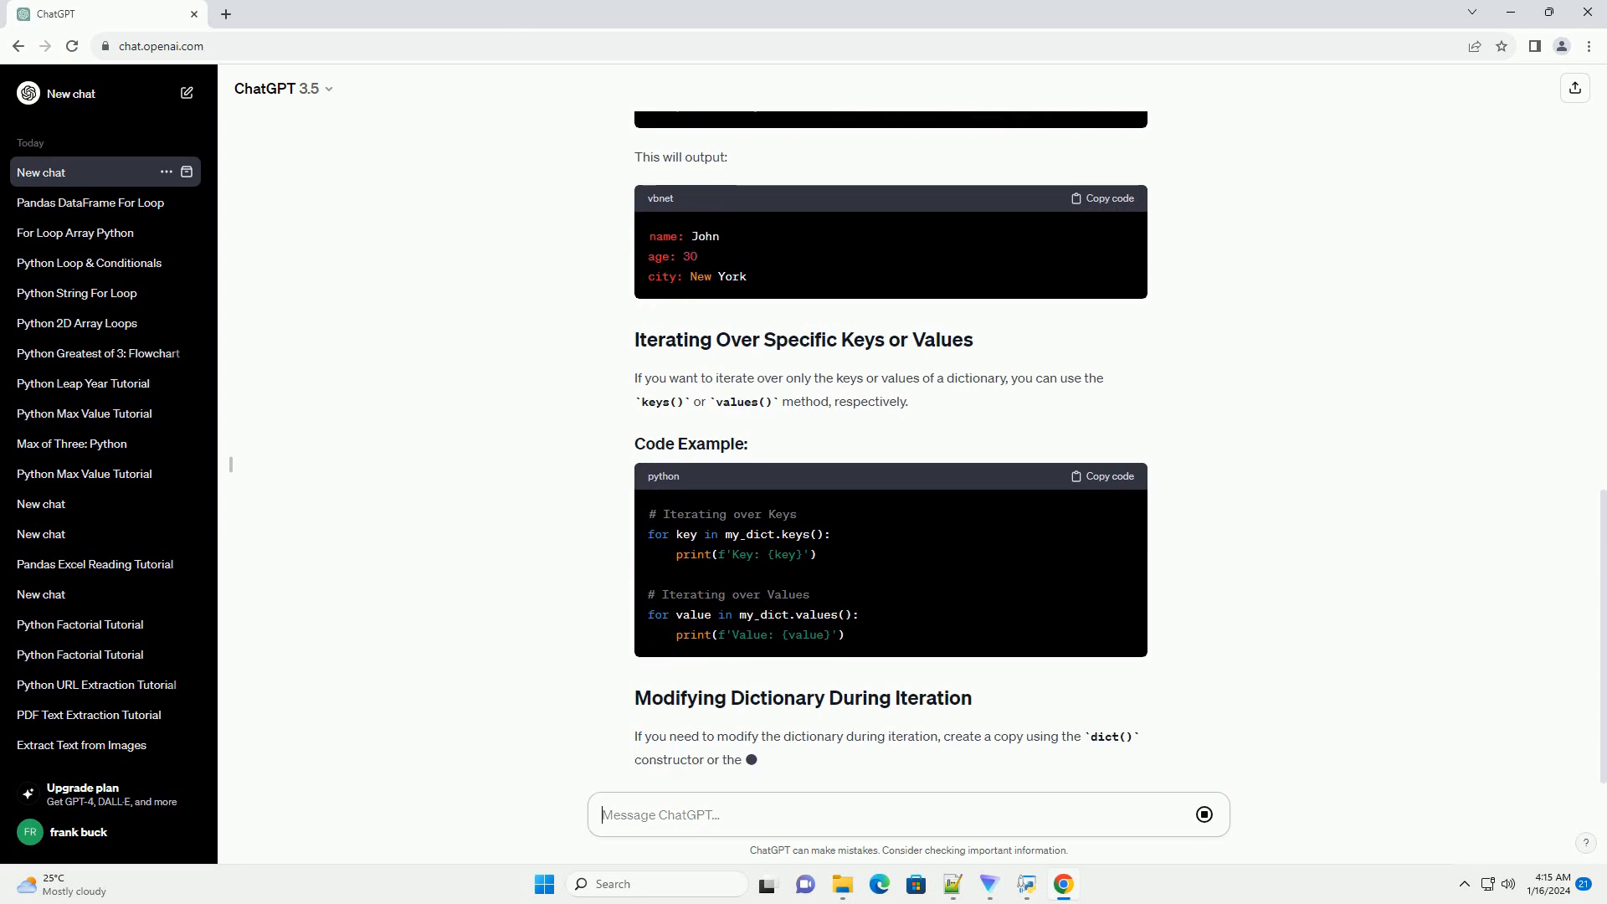
{"action": "scroll", "scroll_direction": "down", "scroll_amount": 3}
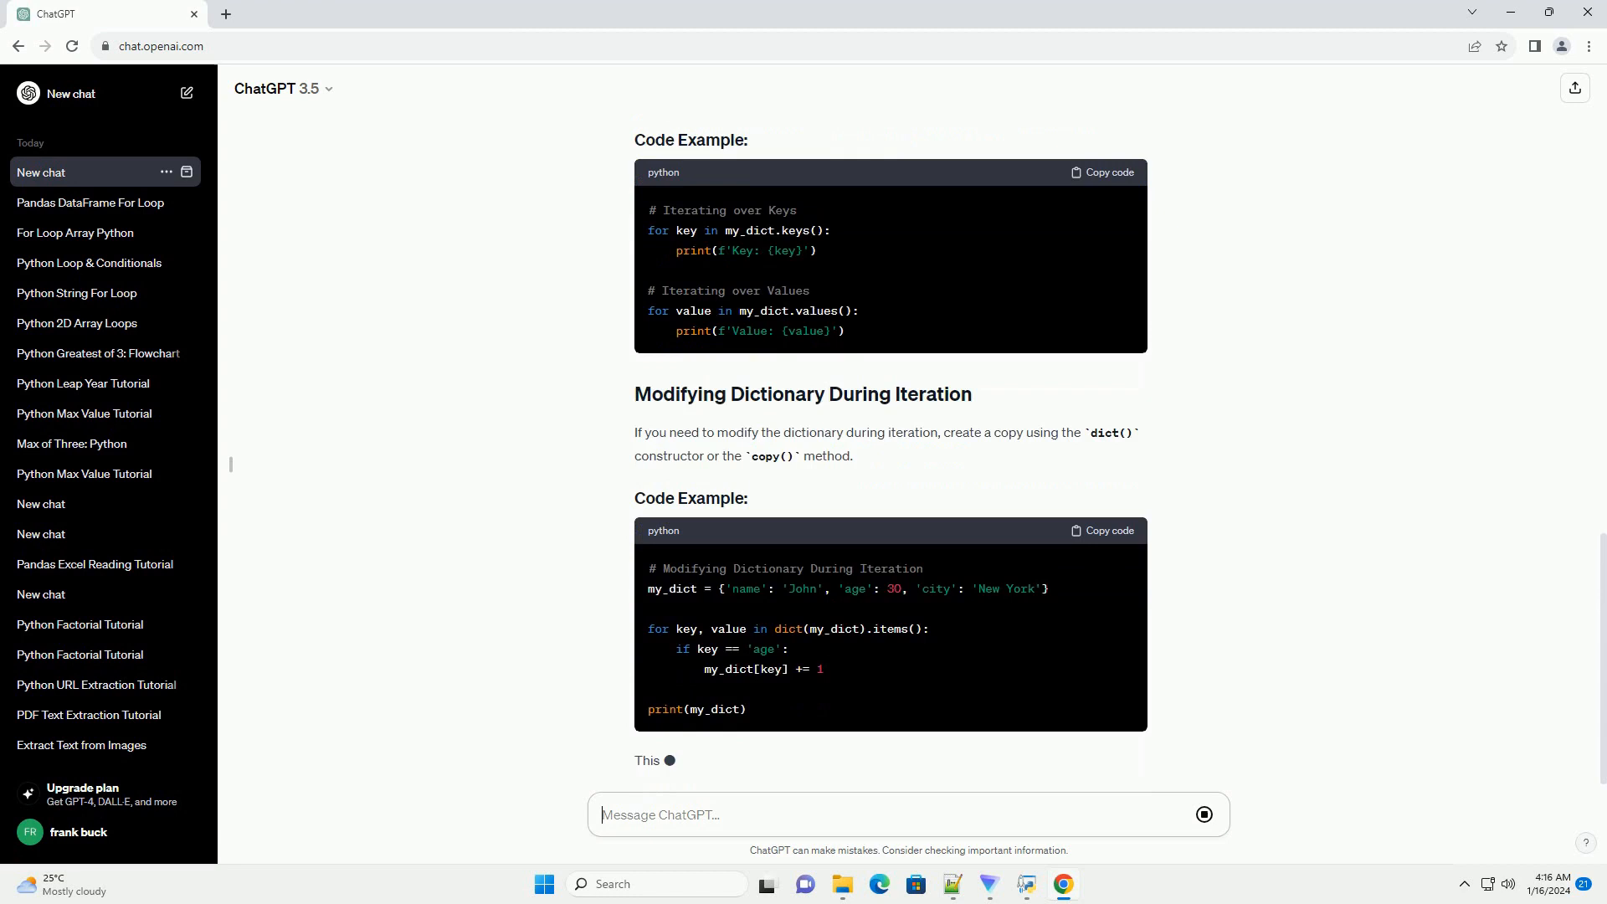
{"action": "scroll", "scroll_direction": "down", "scroll_amount": 3}
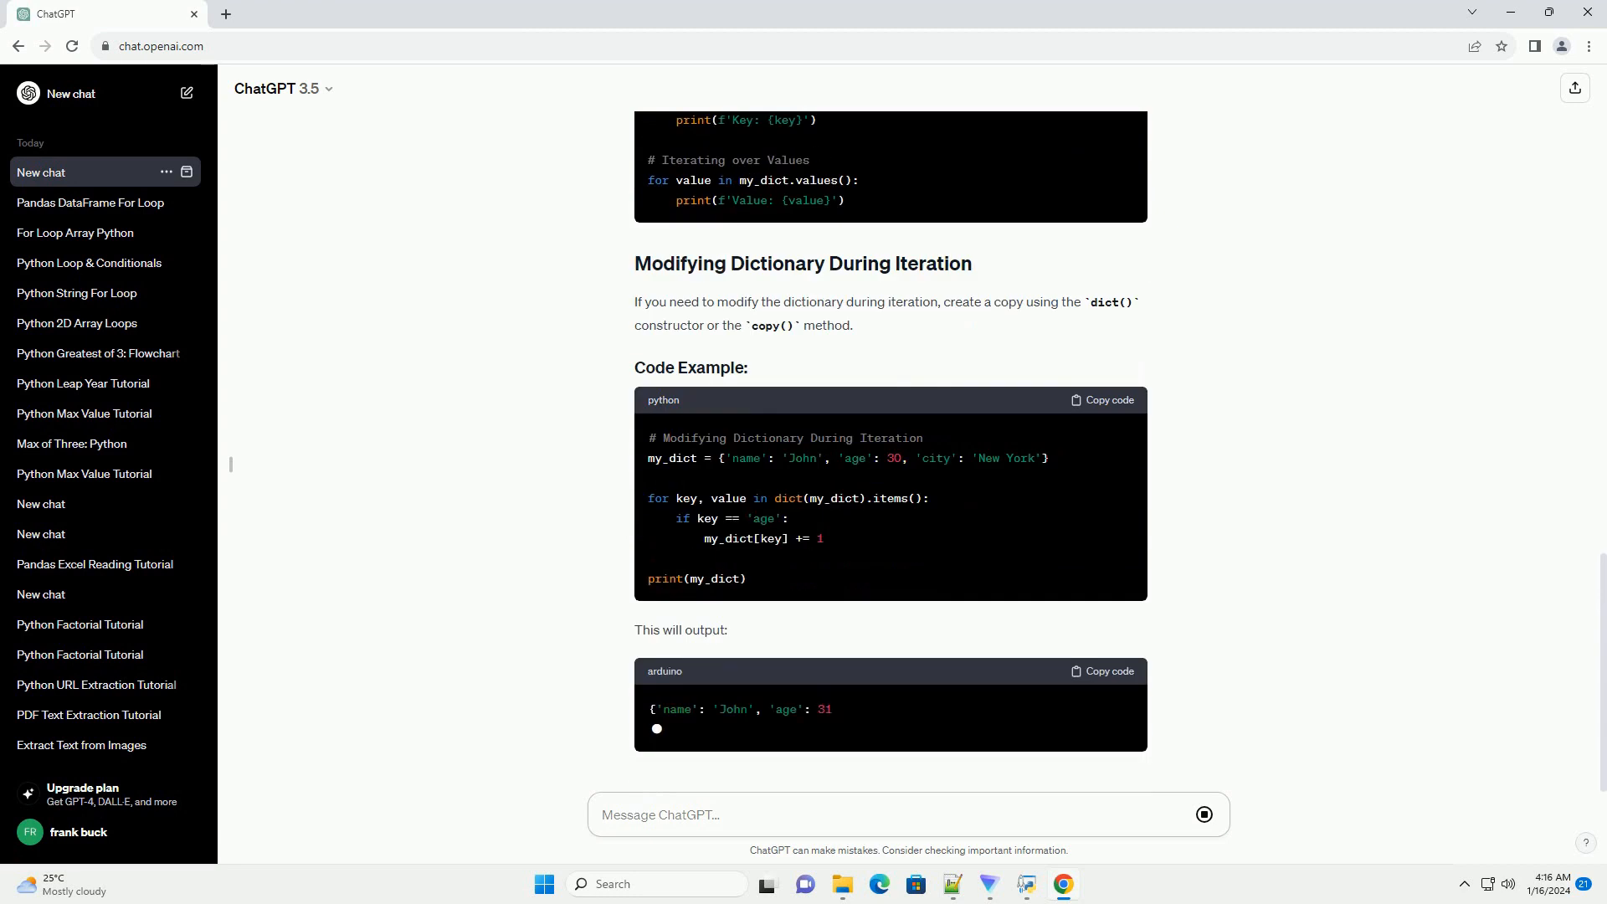
{"action": "scroll", "scroll_direction": "down", "scroll_amount": 3}
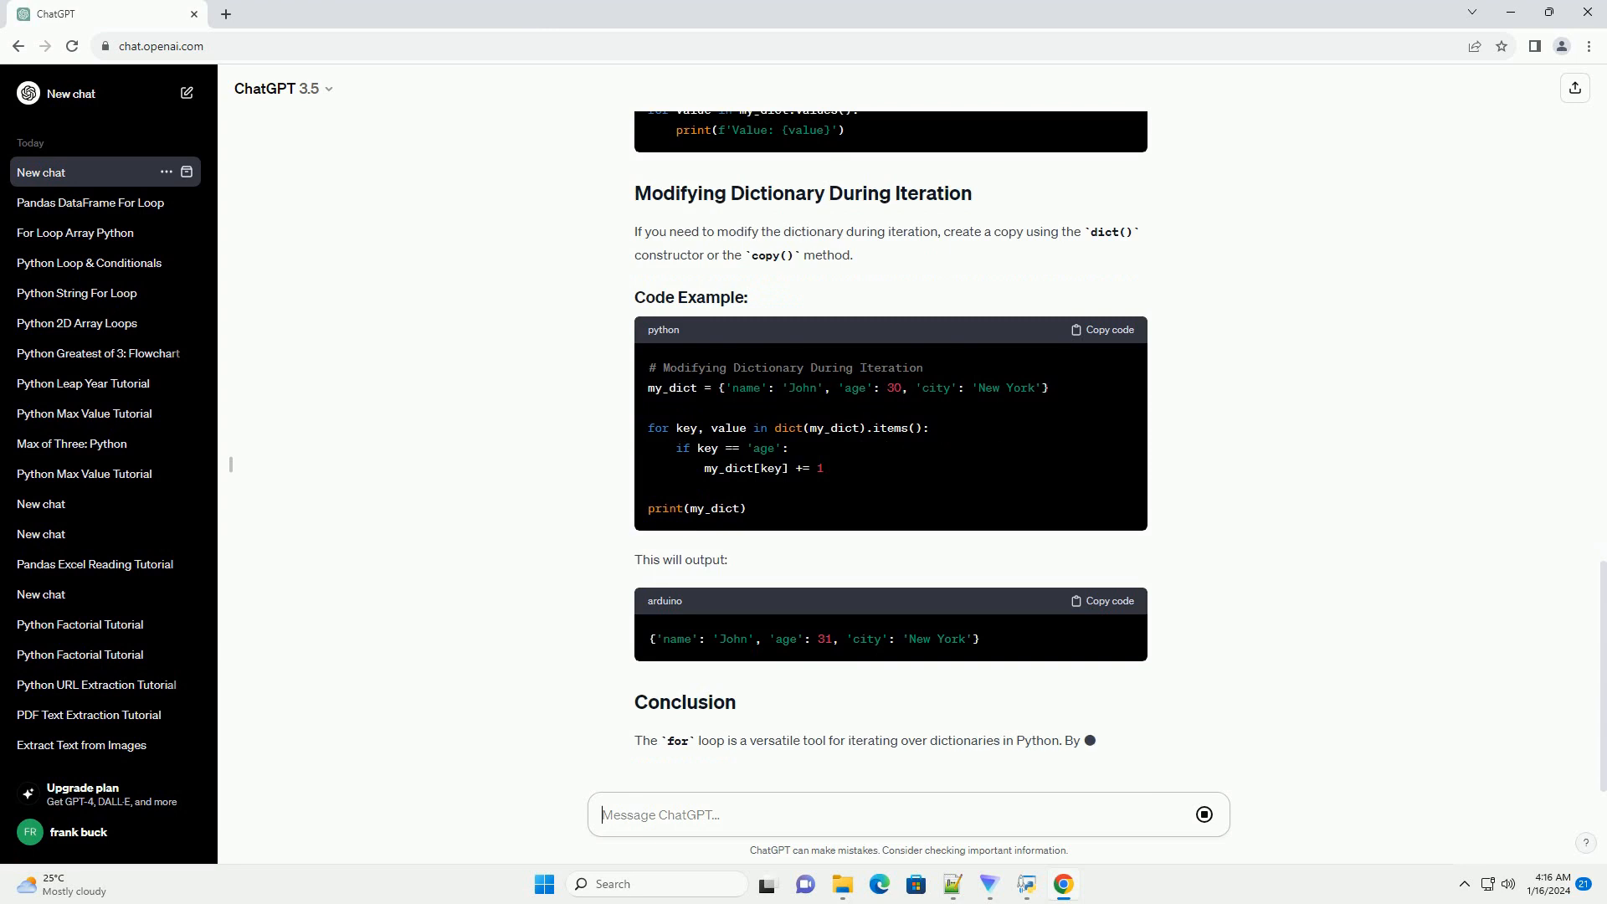
{"action": "scroll", "scroll_direction": "down", "scroll_amount": 3}
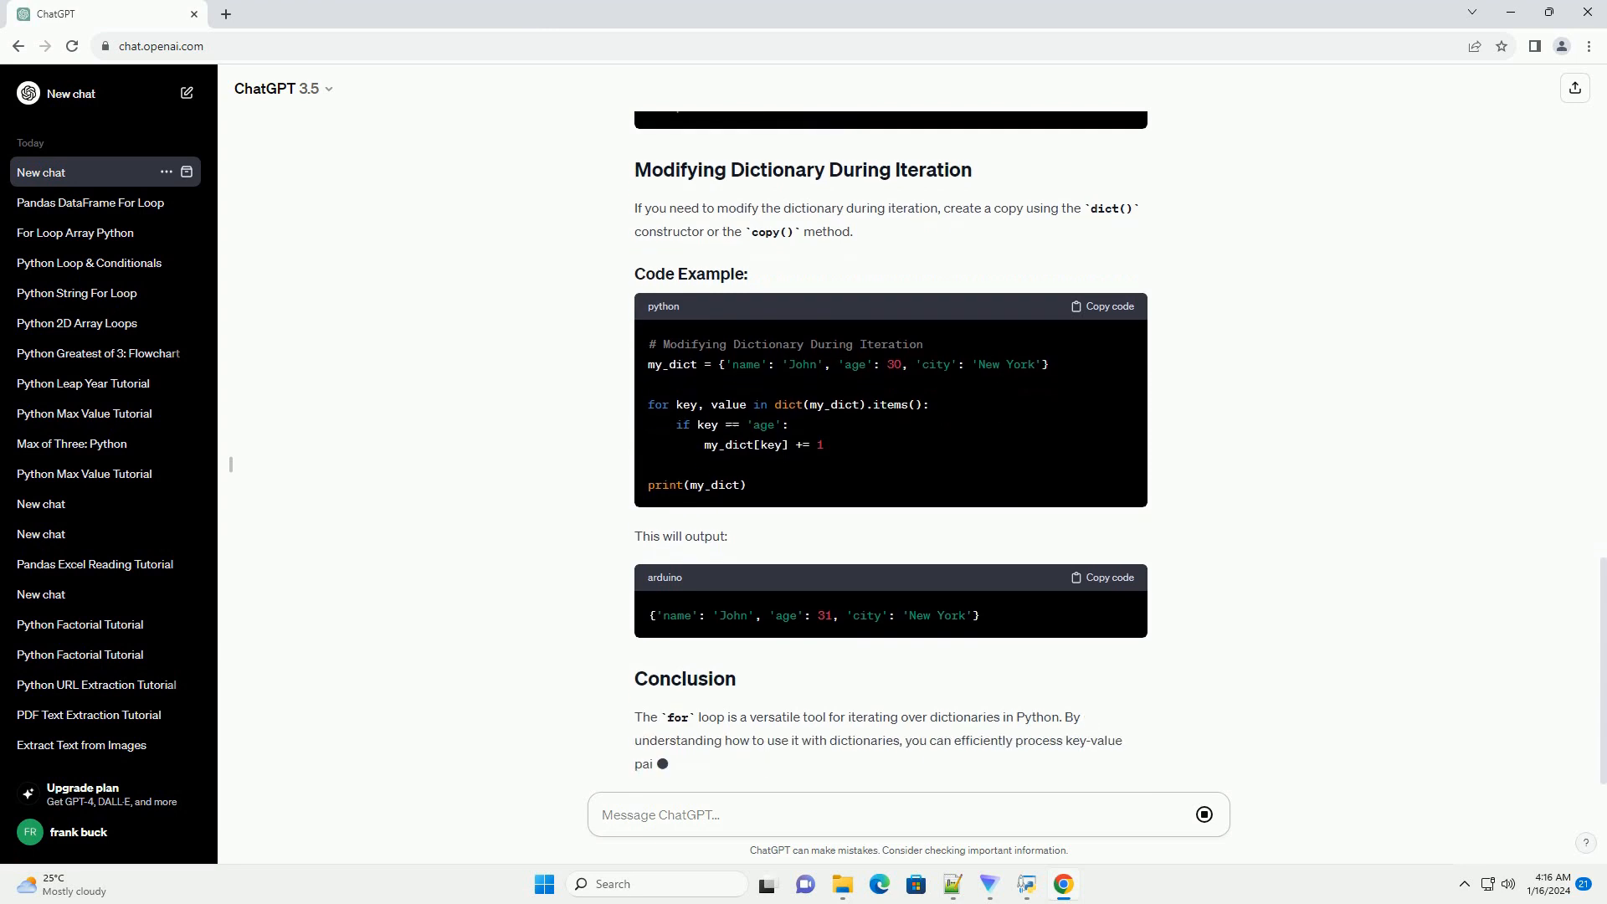